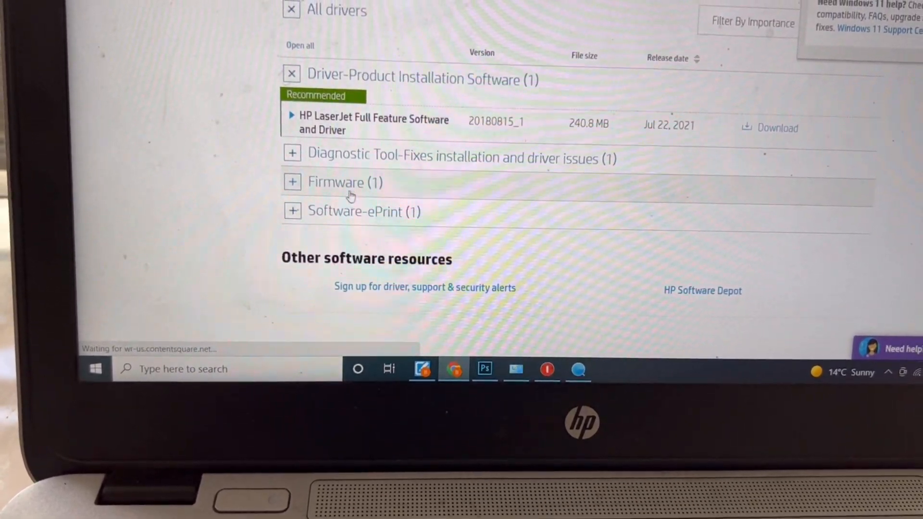
# - Download the HP LaserJet Firmware Update Utility from the Firmware list and save the file
pyautogui.click(291, 182)
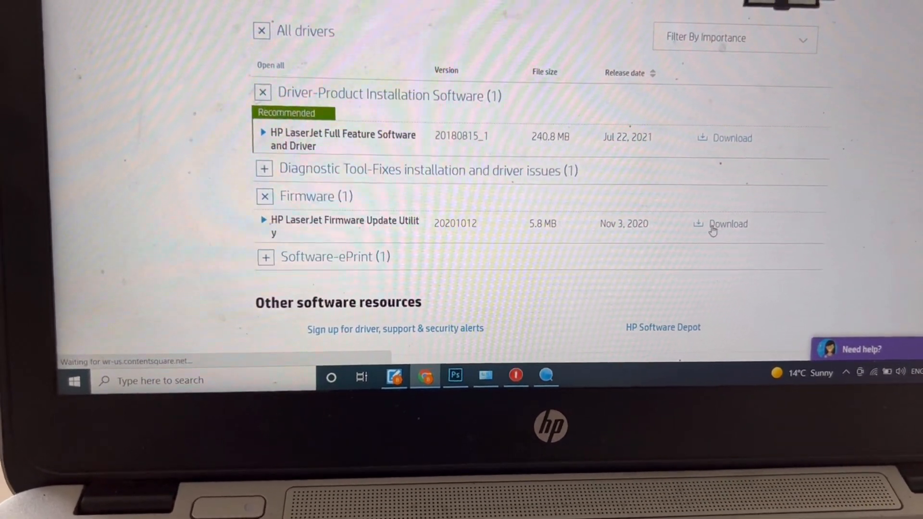
pyautogui.click(728, 225)
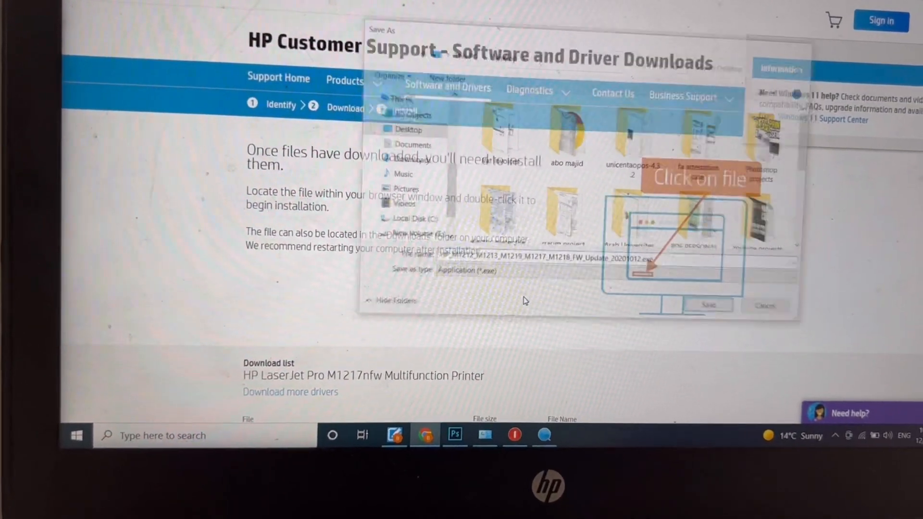
pyautogui.click(709, 305)
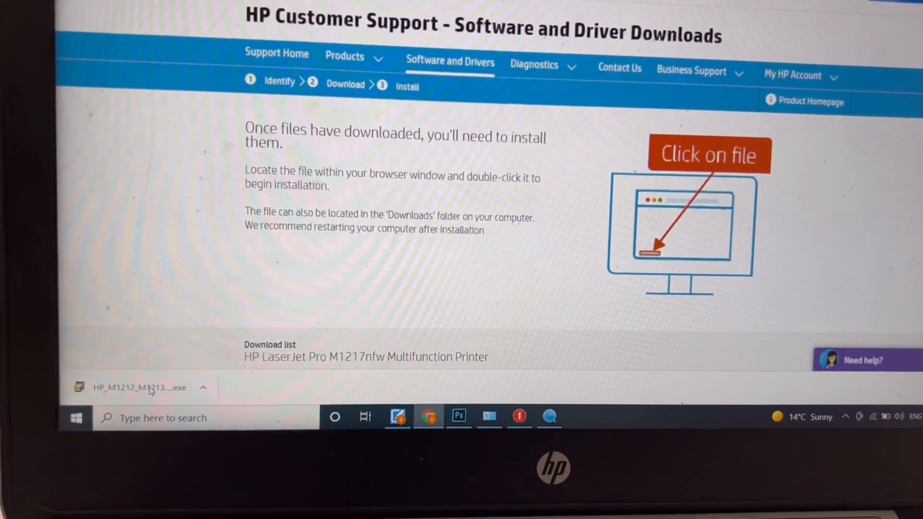
# - Run the downloaded updater, choose the HP LaserJet Professional M1217nfw MFP and send firmware
pyautogui.doubleClick(140, 388)
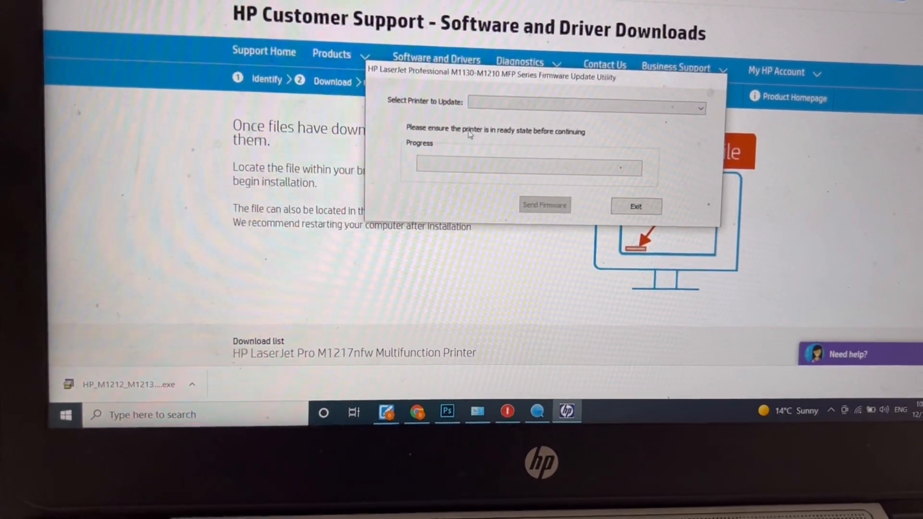
pyautogui.click(698, 108)
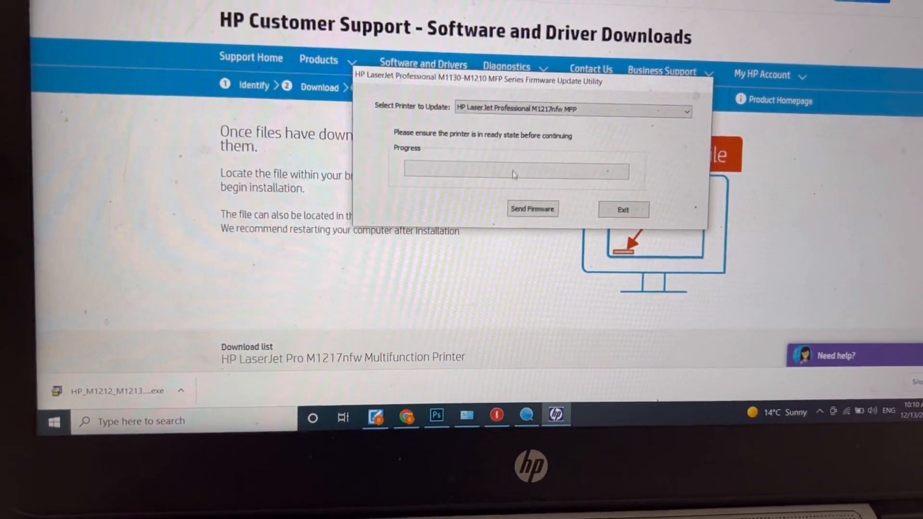
pyautogui.click(533, 209)
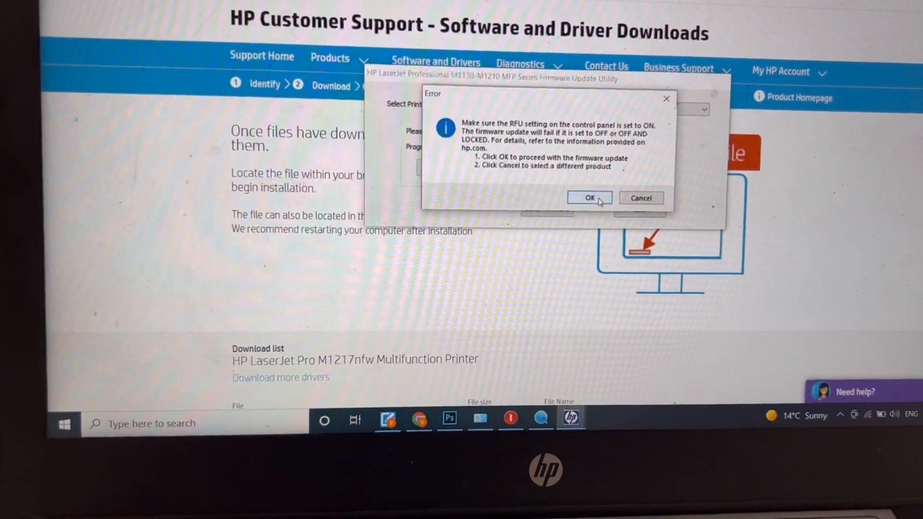
# - Accept the RFU warning, let the transfer finish with a full green bar, then exit the updater
pyautogui.click(590, 198)
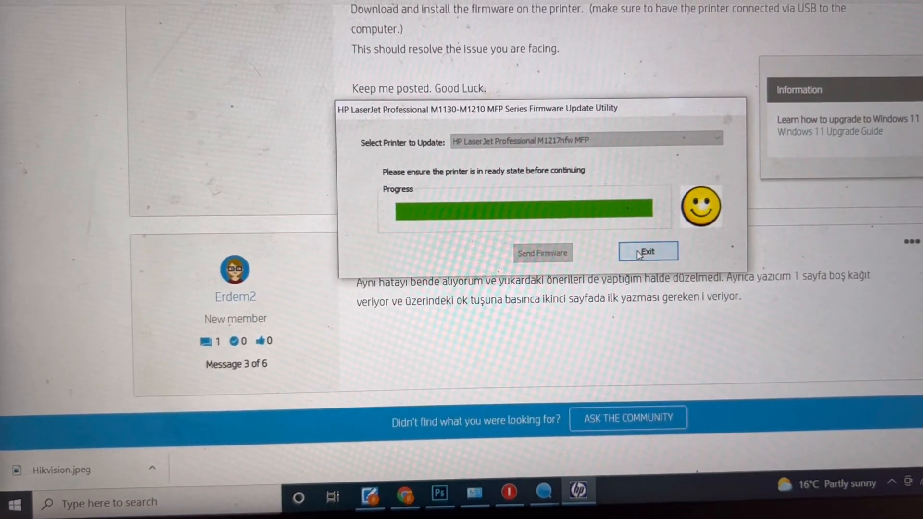
pyautogui.click(647, 251)
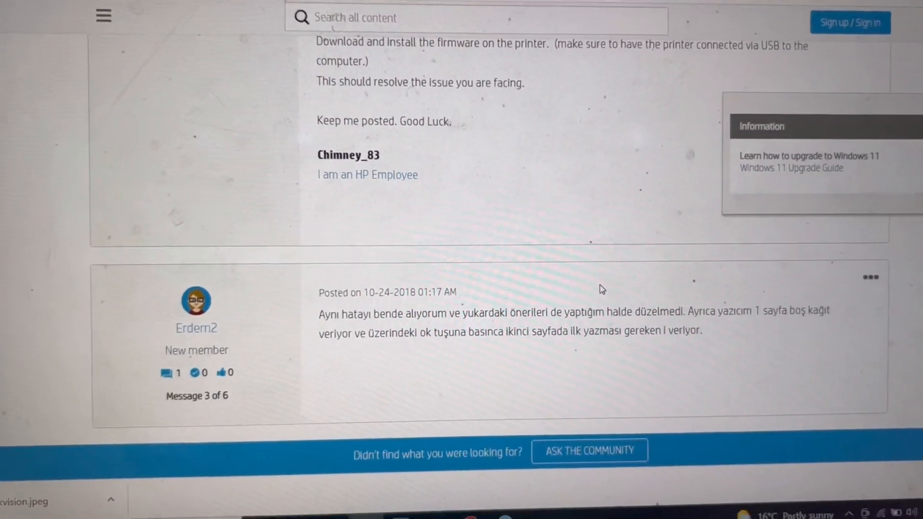